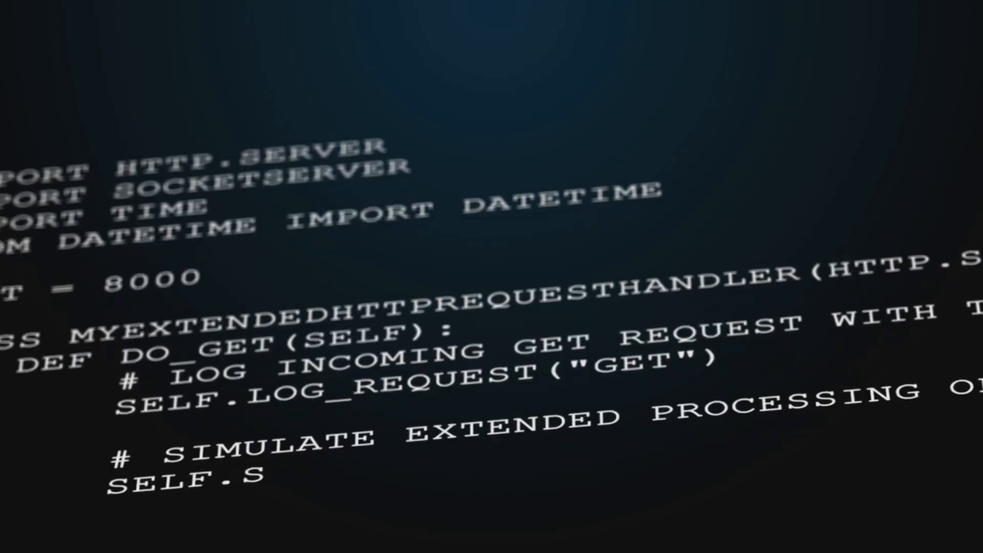
{"action": "scroll", "scroll_direction": "down", "scroll_amount": 3}
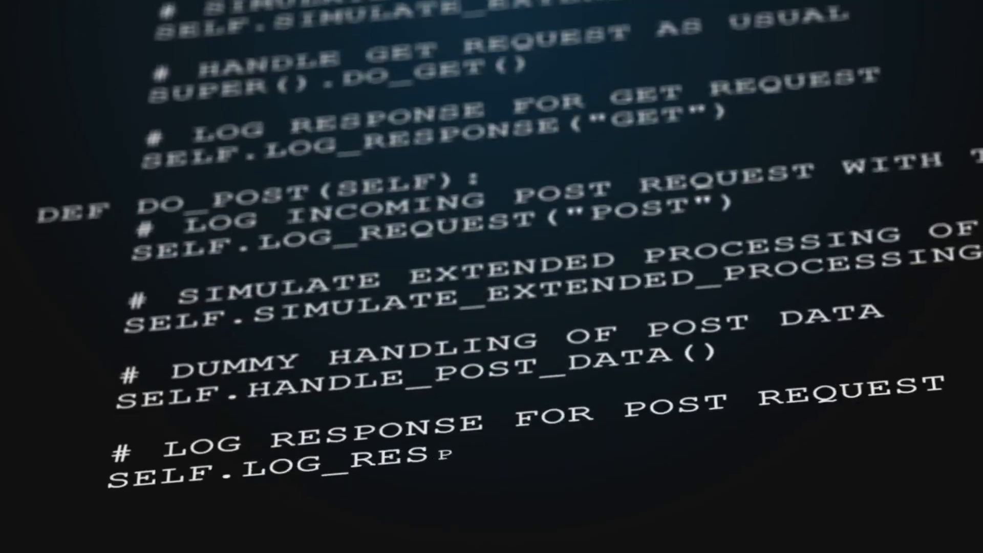
{"action": "scroll", "scroll_direction": "down", "scroll_amount": 3}
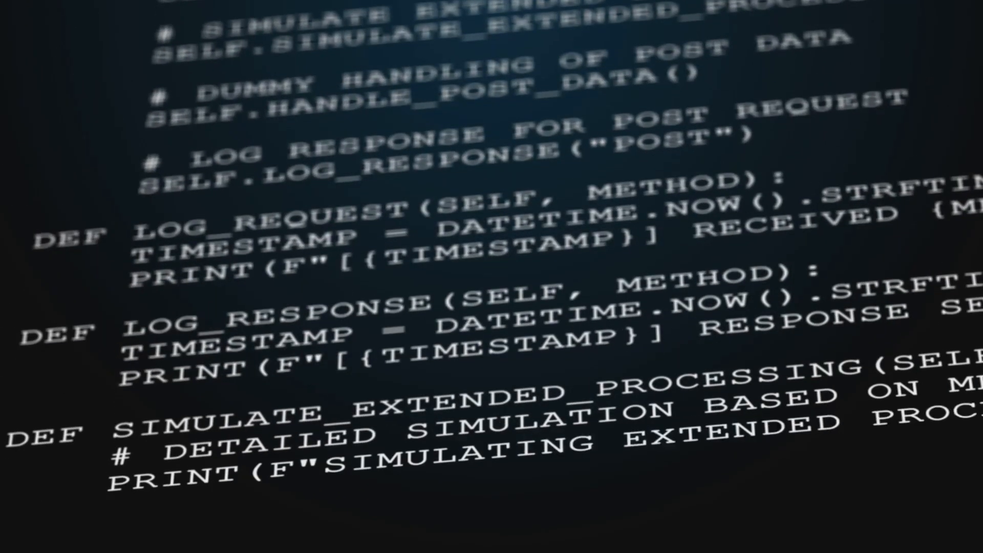